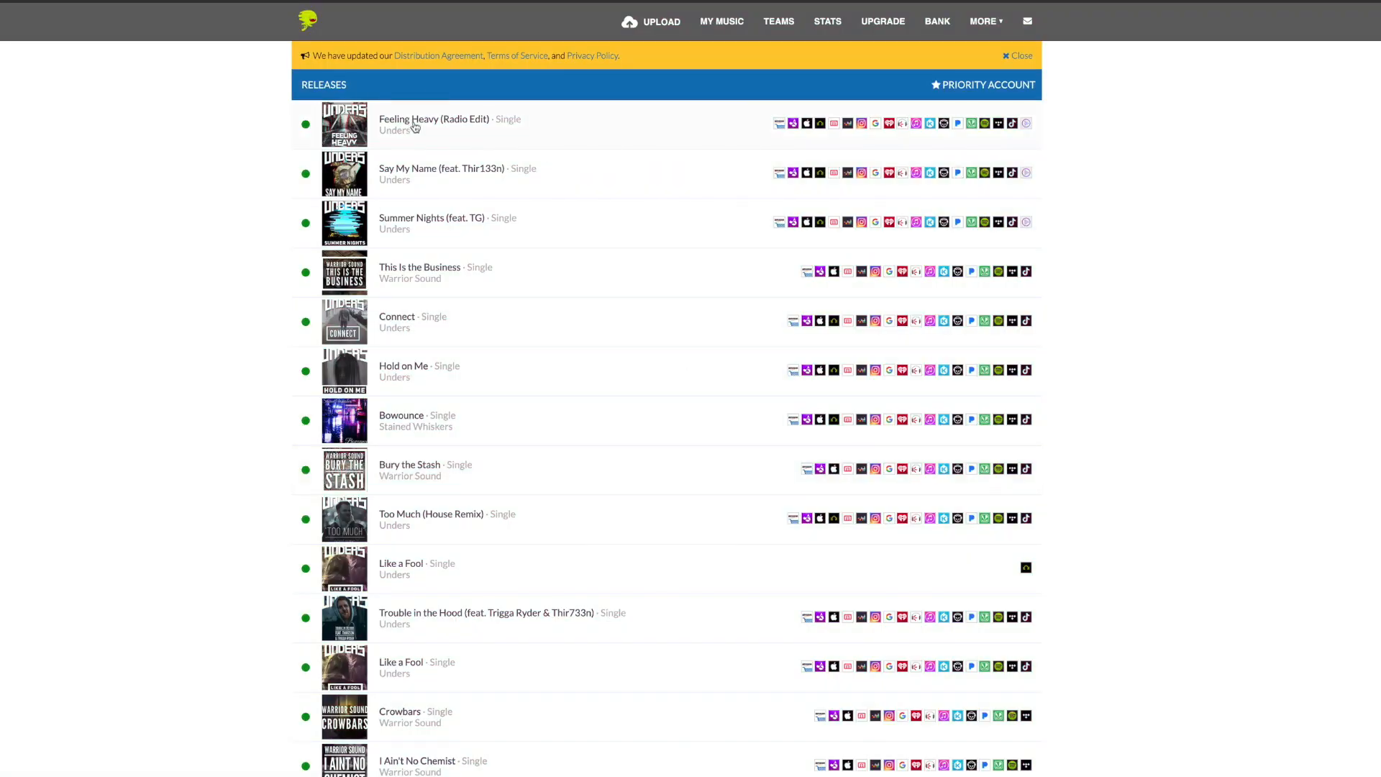
# Bring the Altered State Beat 02 loop from the Loop Browser onto the first track
pyautogui.scroll(-3)
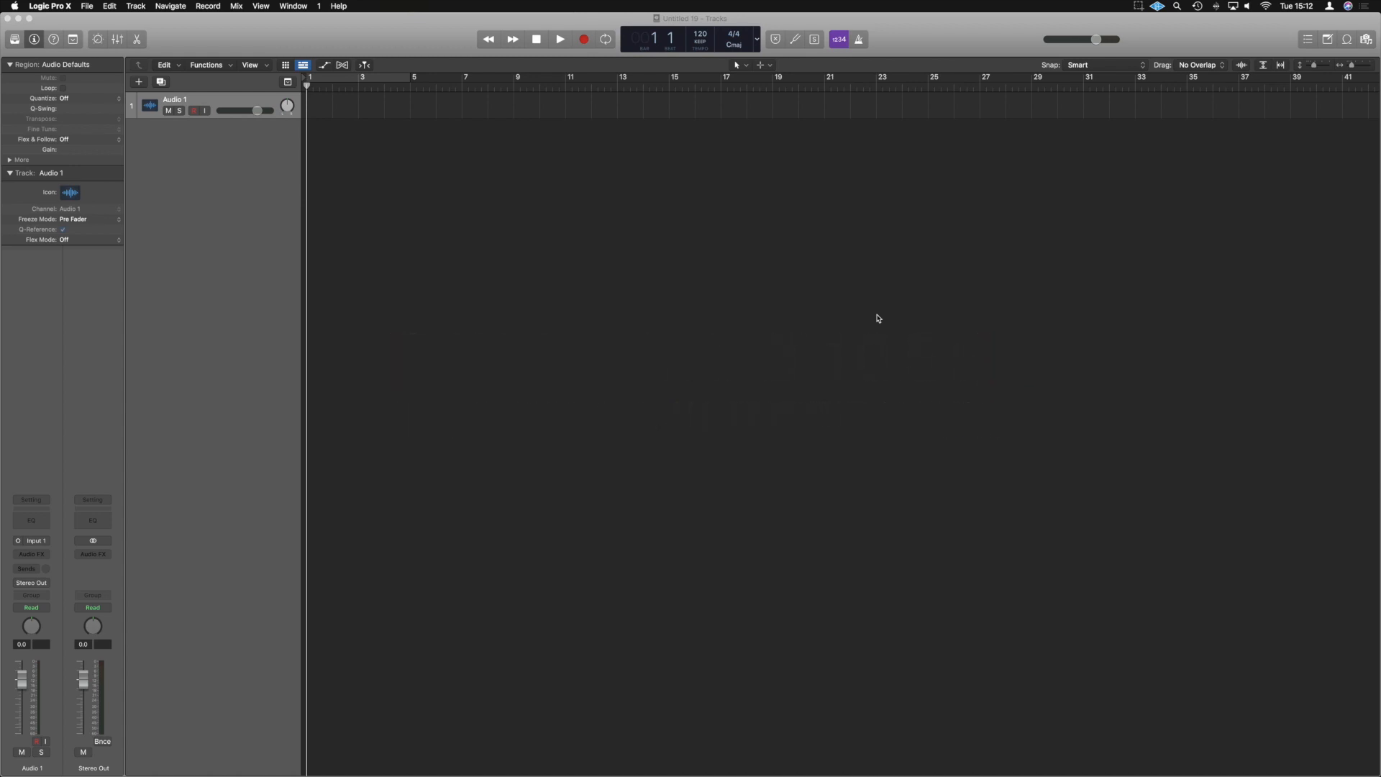
pyautogui.moveTo(1347, 42)
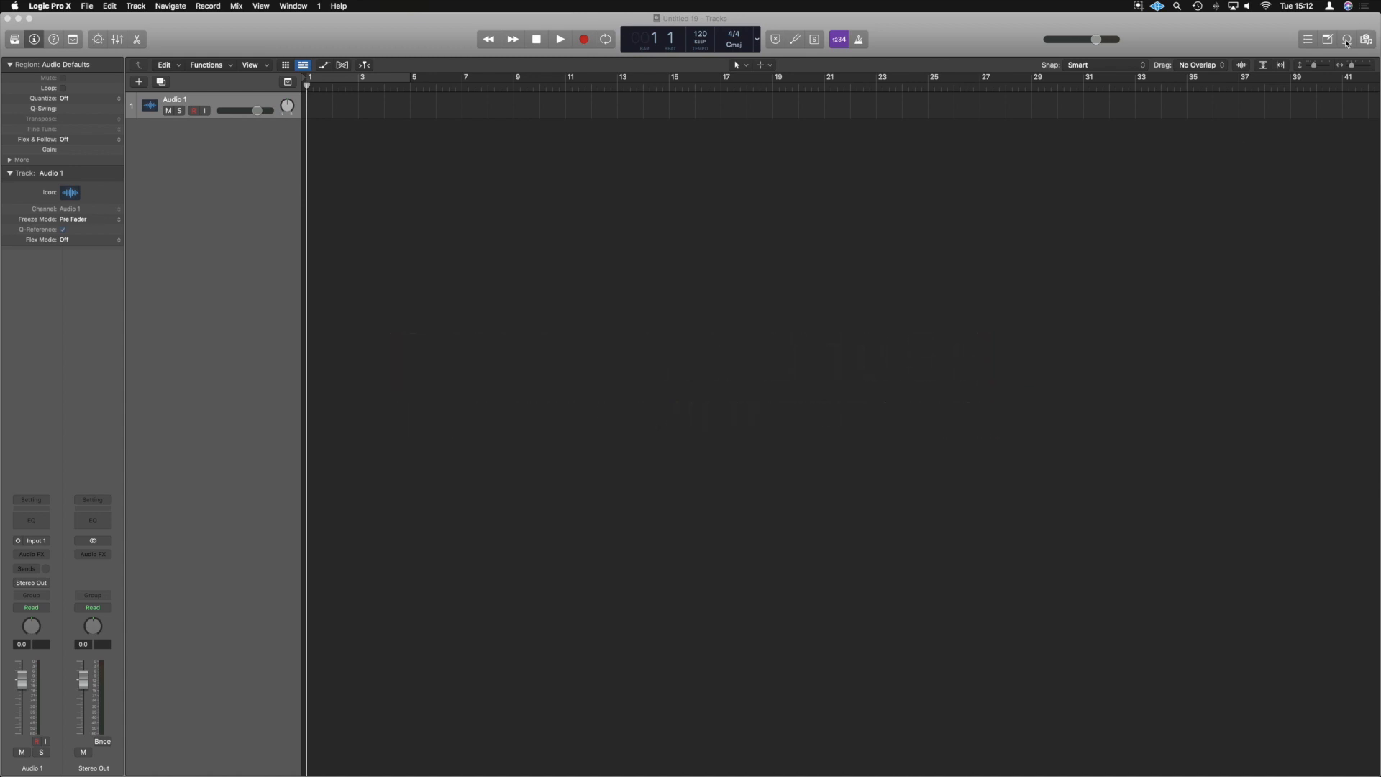
pyautogui.click(1367, 39)
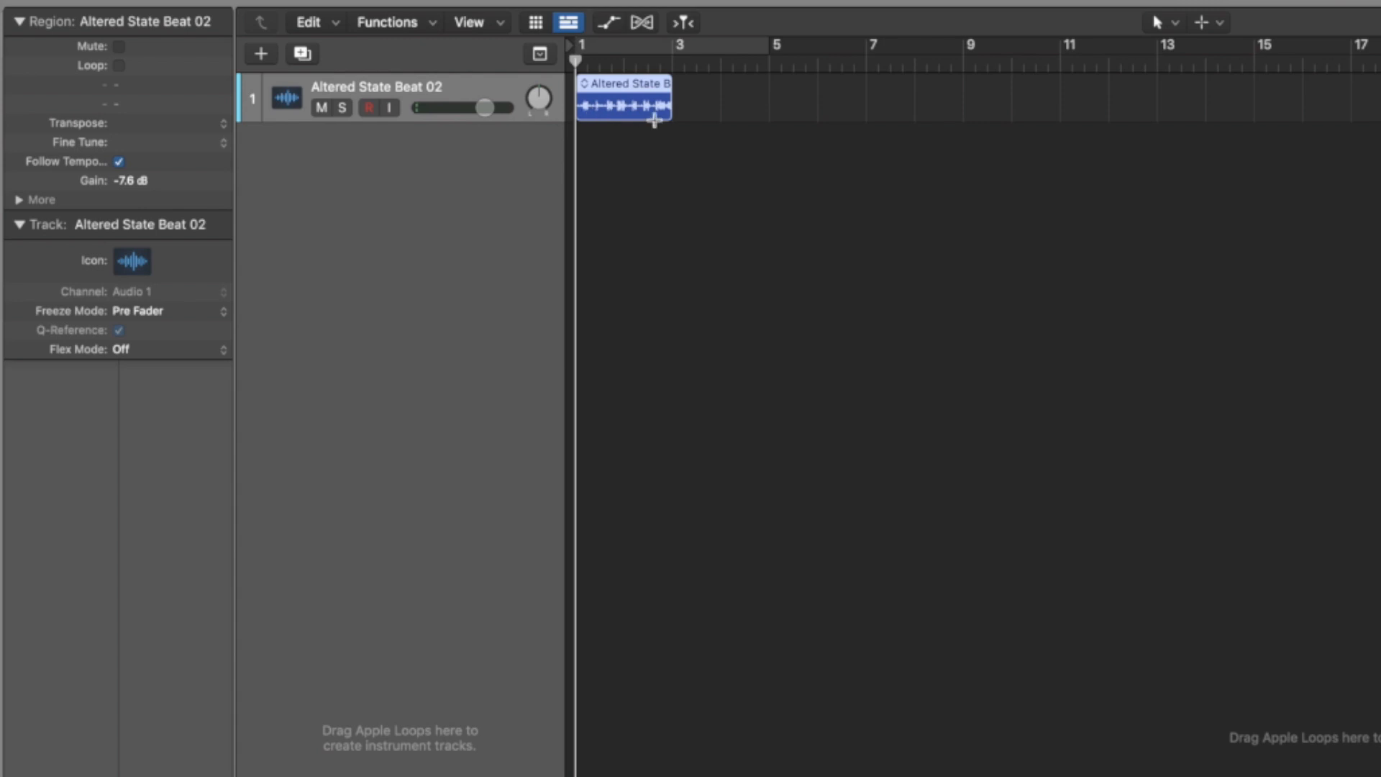
# Audition the drum loop and show the Region Inspector for it
pyautogui.press('i')
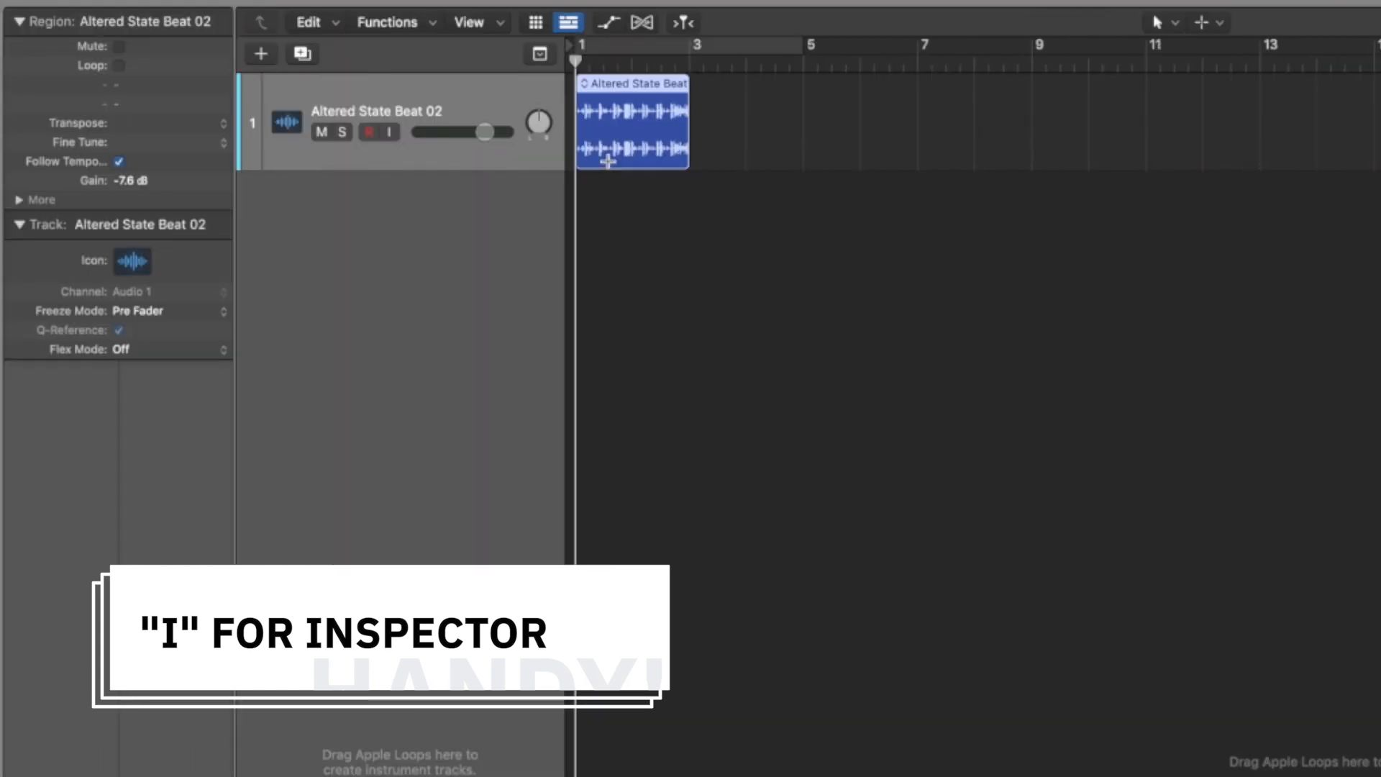
pyautogui.moveTo(123, 233)
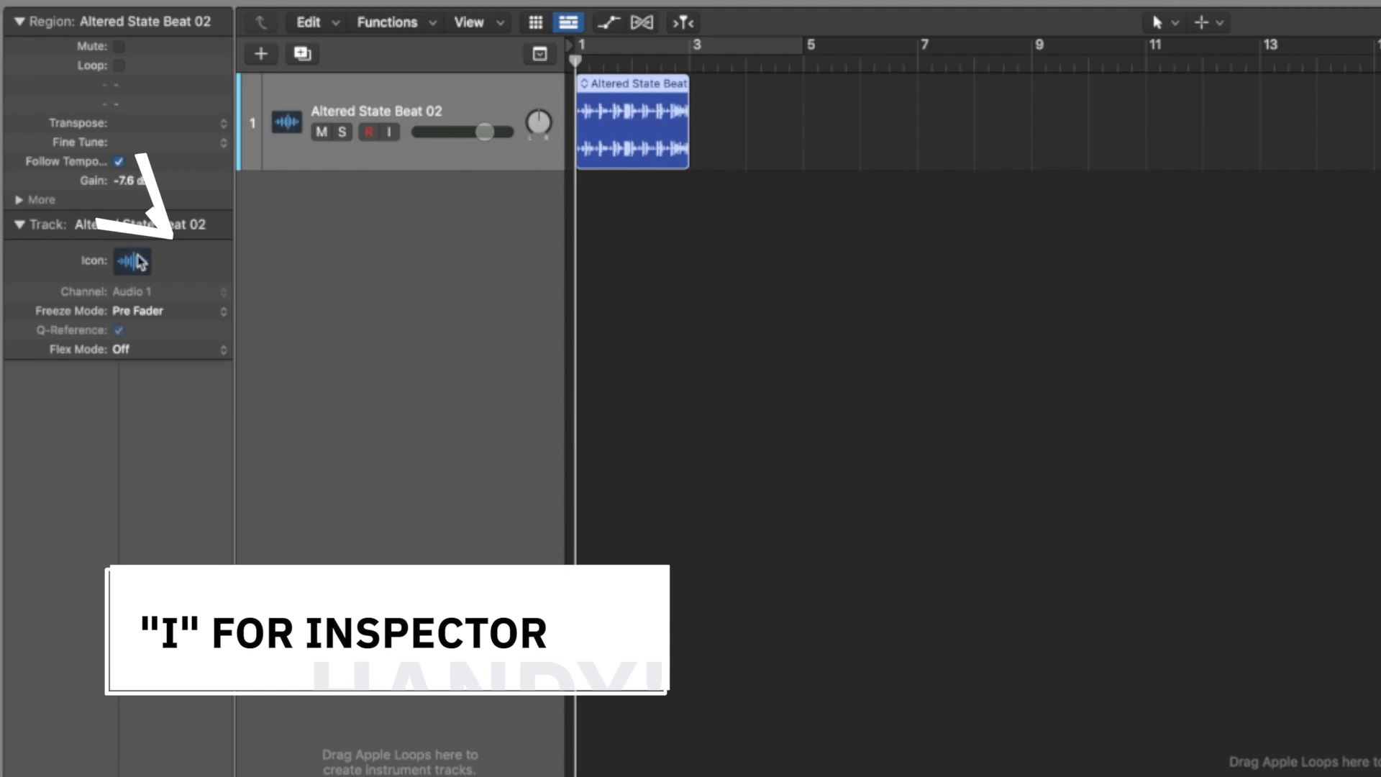
pyautogui.press('i')
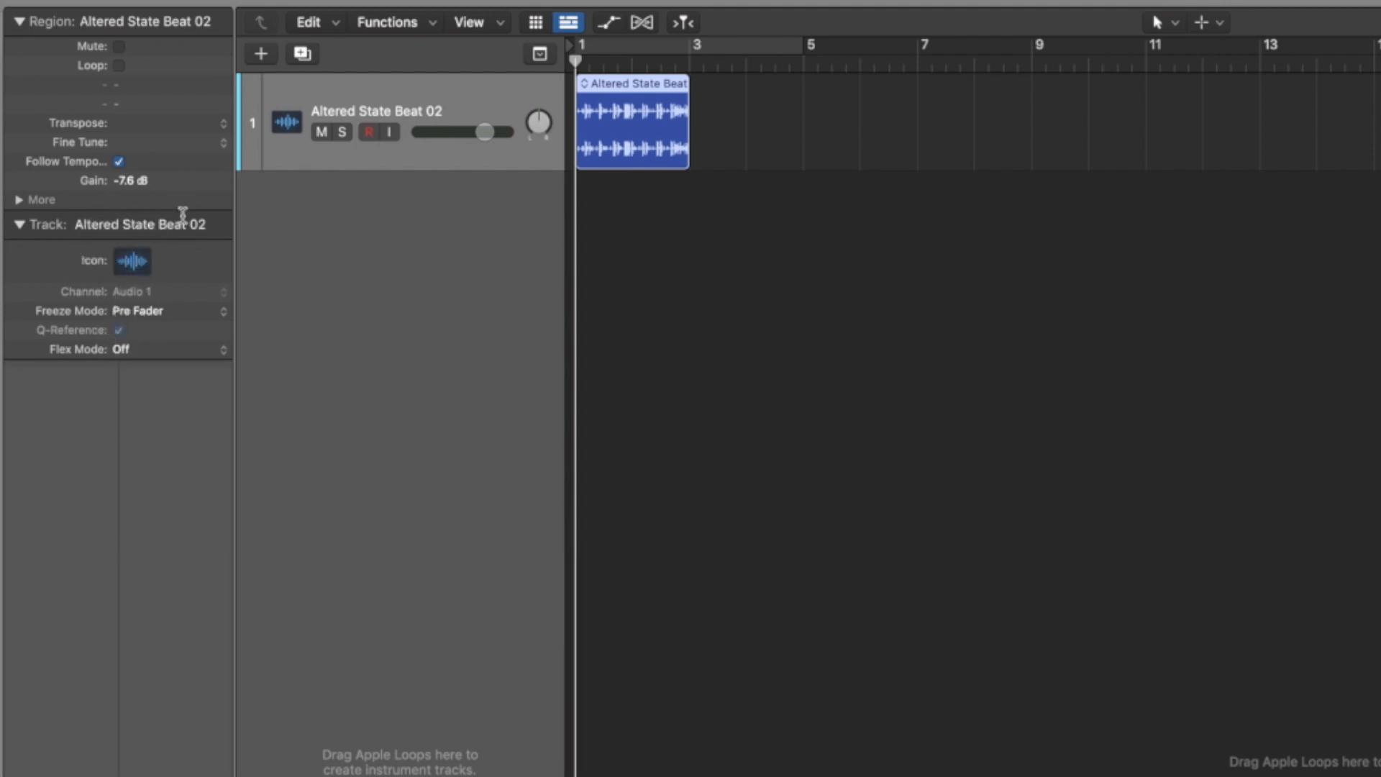
pyautogui.moveTo(496, 261)
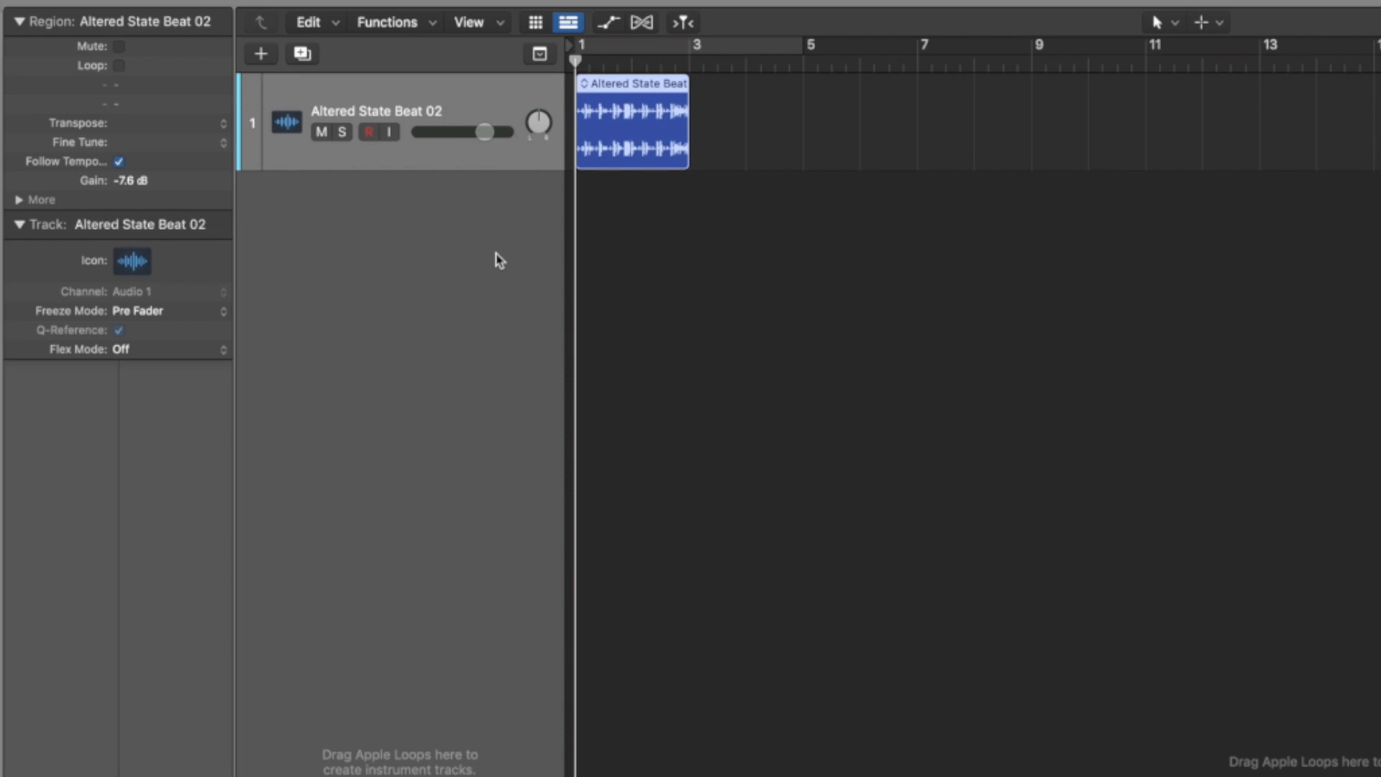
pyautogui.click(680, 22)
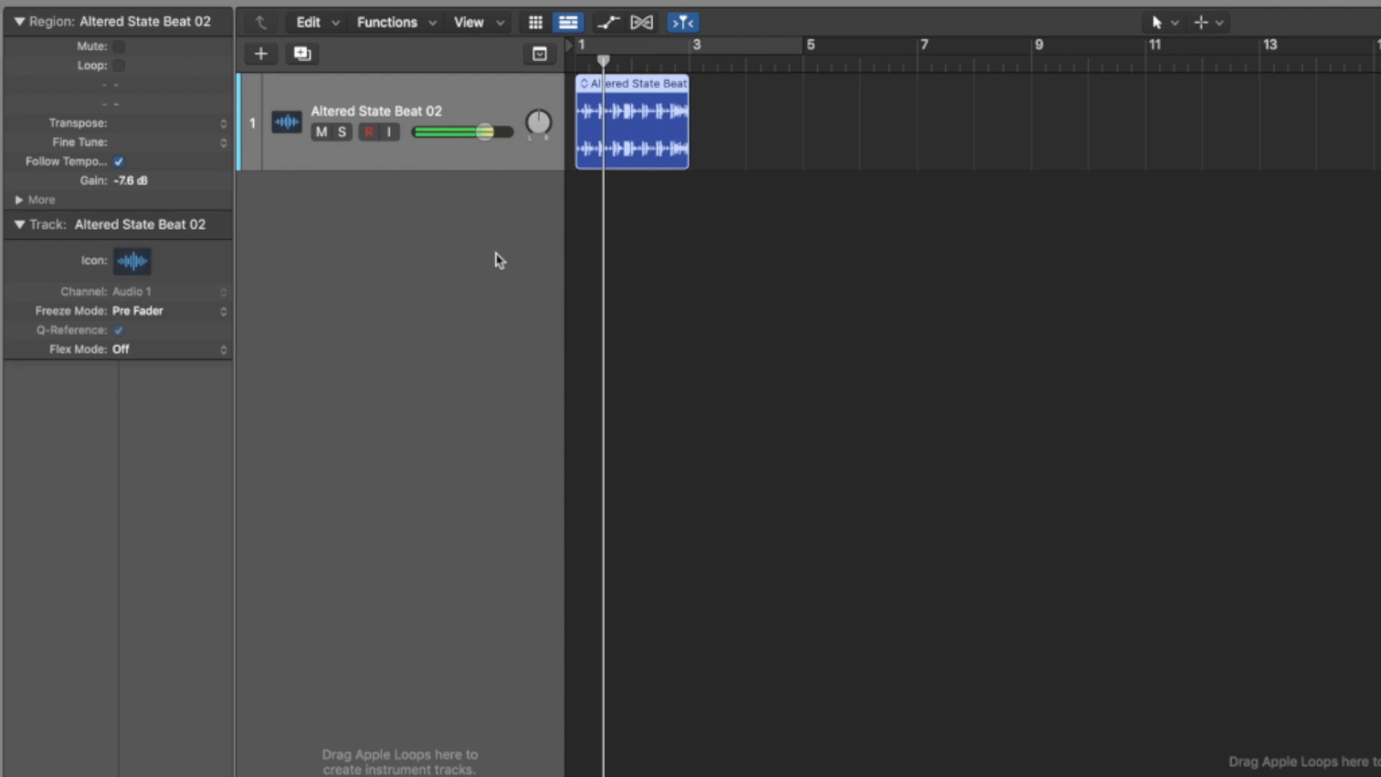
pyautogui.doubleClick(132, 180)
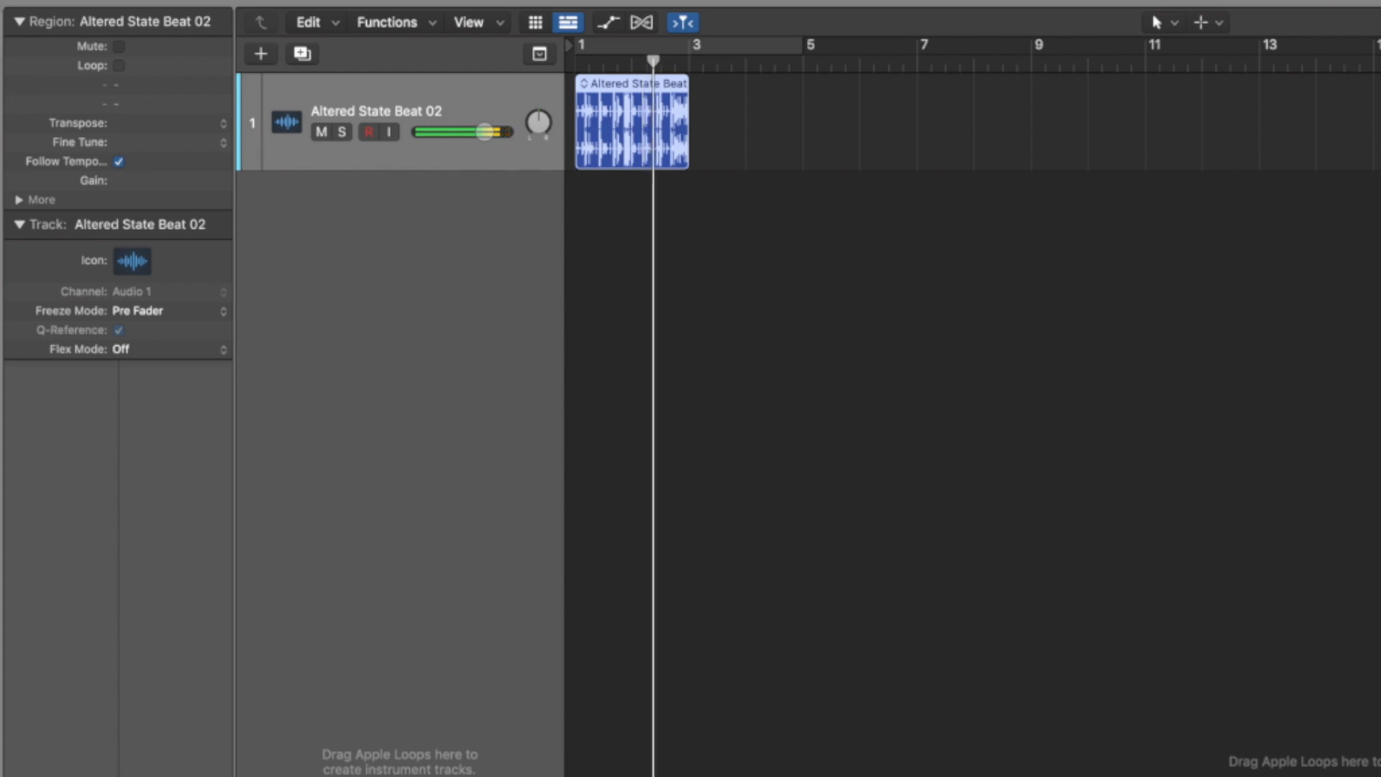
# Enter -7.2 dB as the Altered State Beat 02 region's gain
pyautogui.click(167, 181)
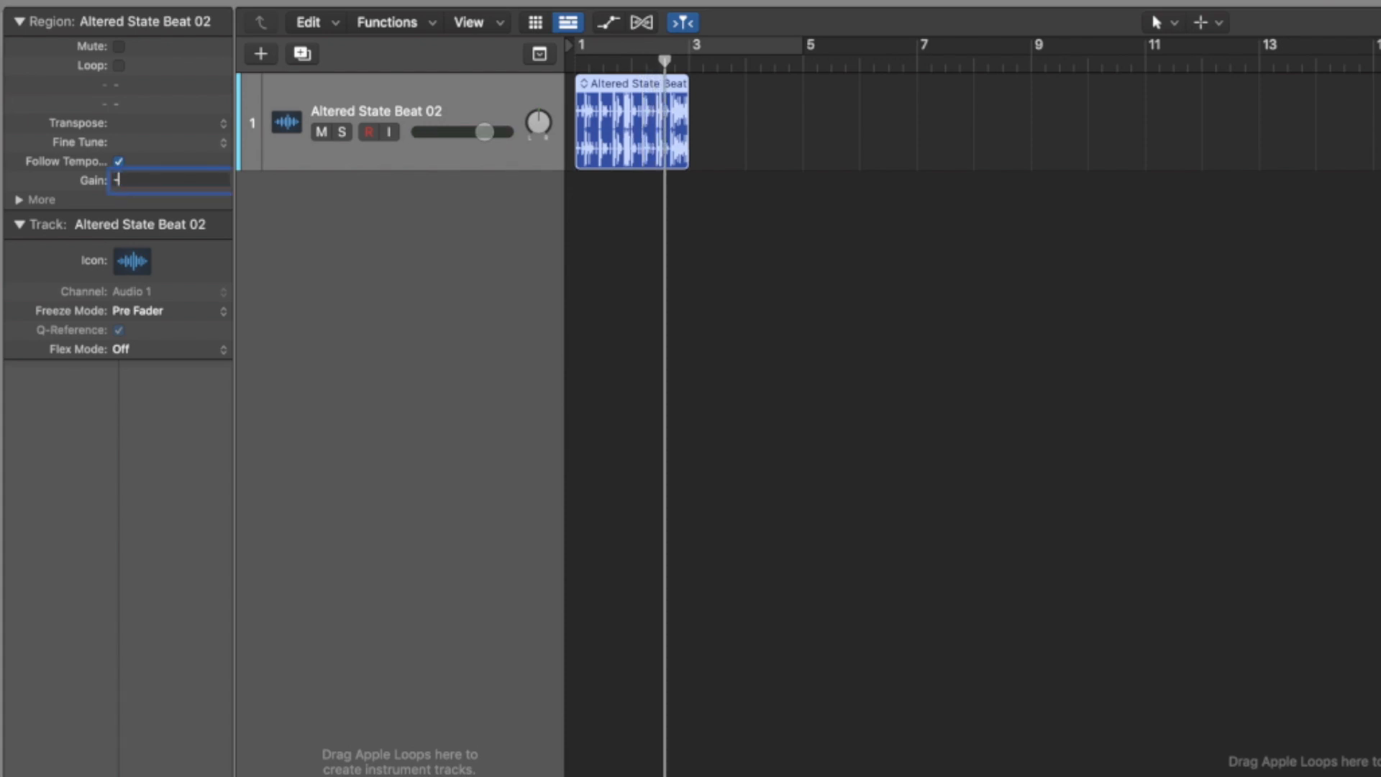
pyautogui.write('-7.2 dB')
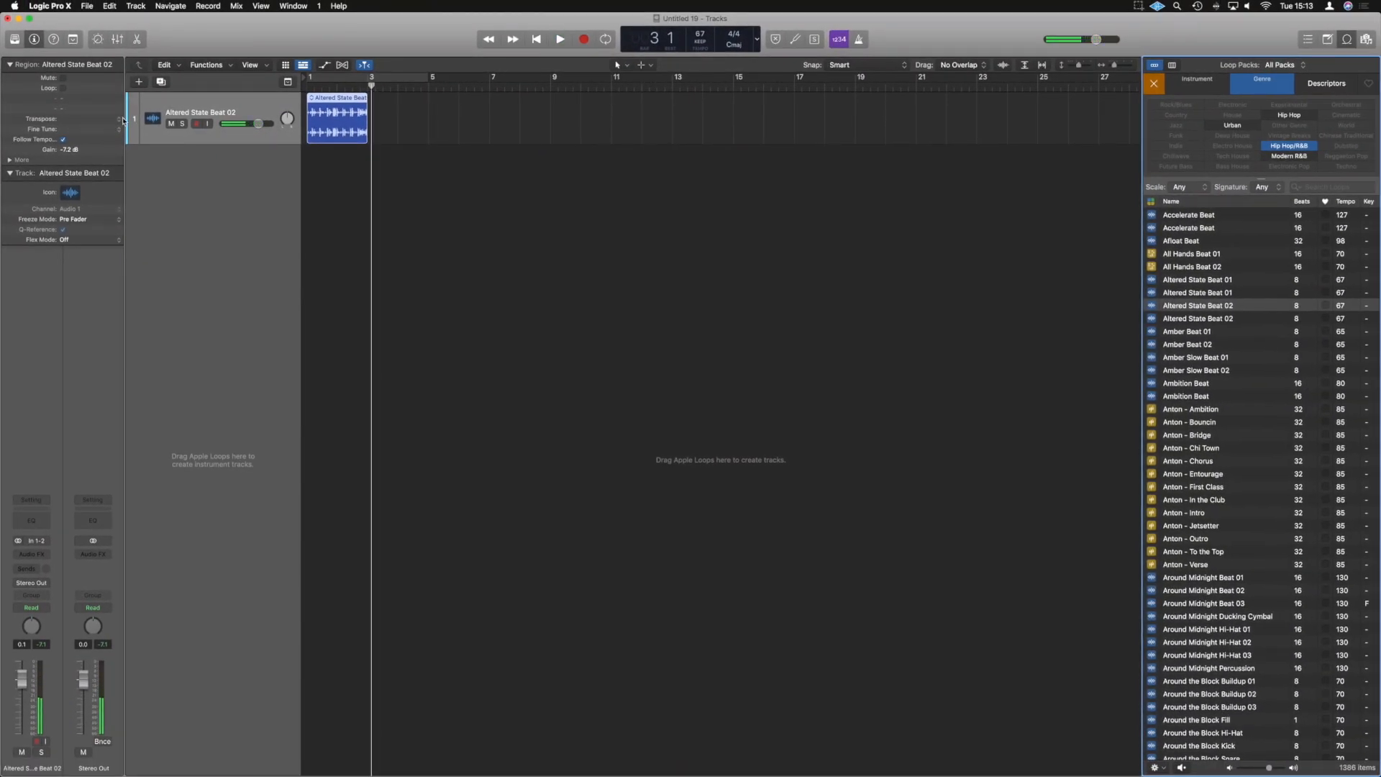
# Drag 67 flugel horn Dmin.aiff from All Files in as a second audio track
pyautogui.click(606, 39)
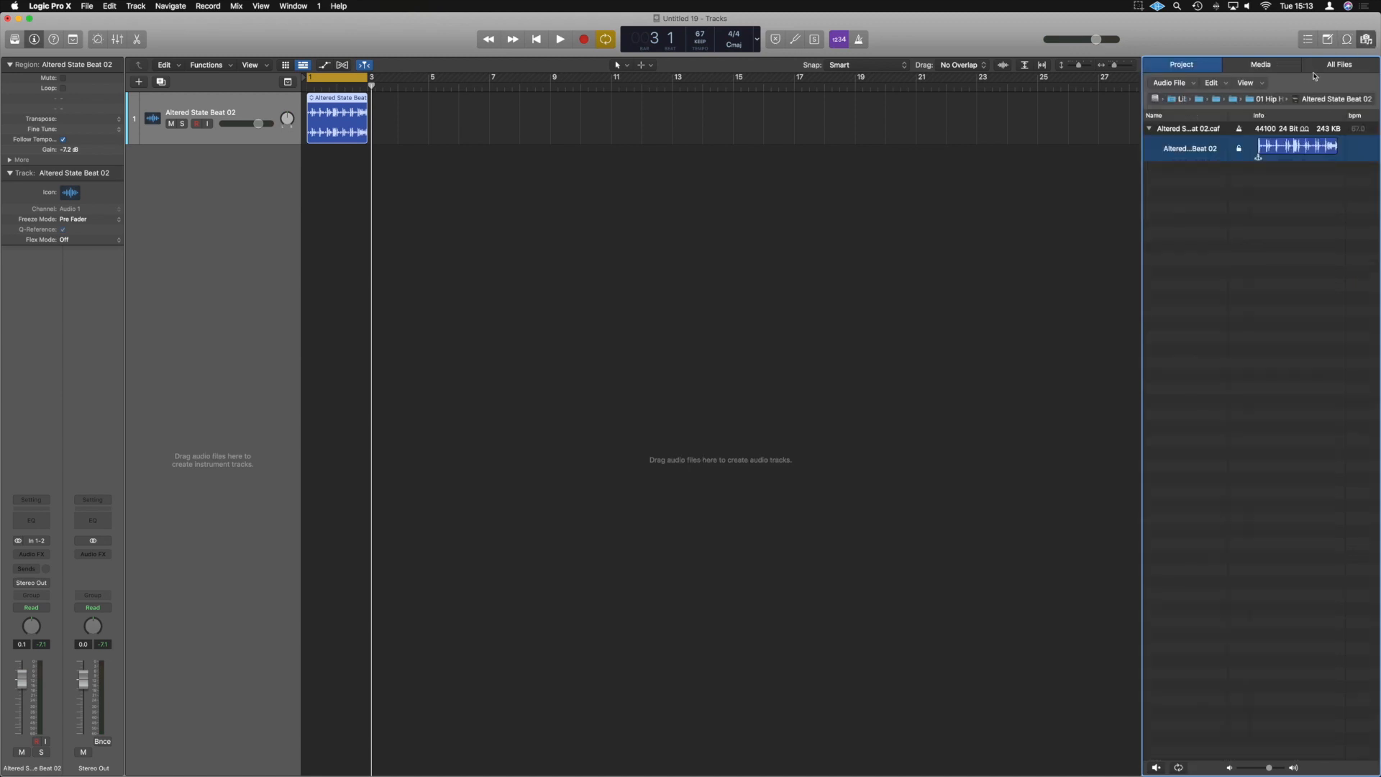
pyautogui.click(1339, 65)
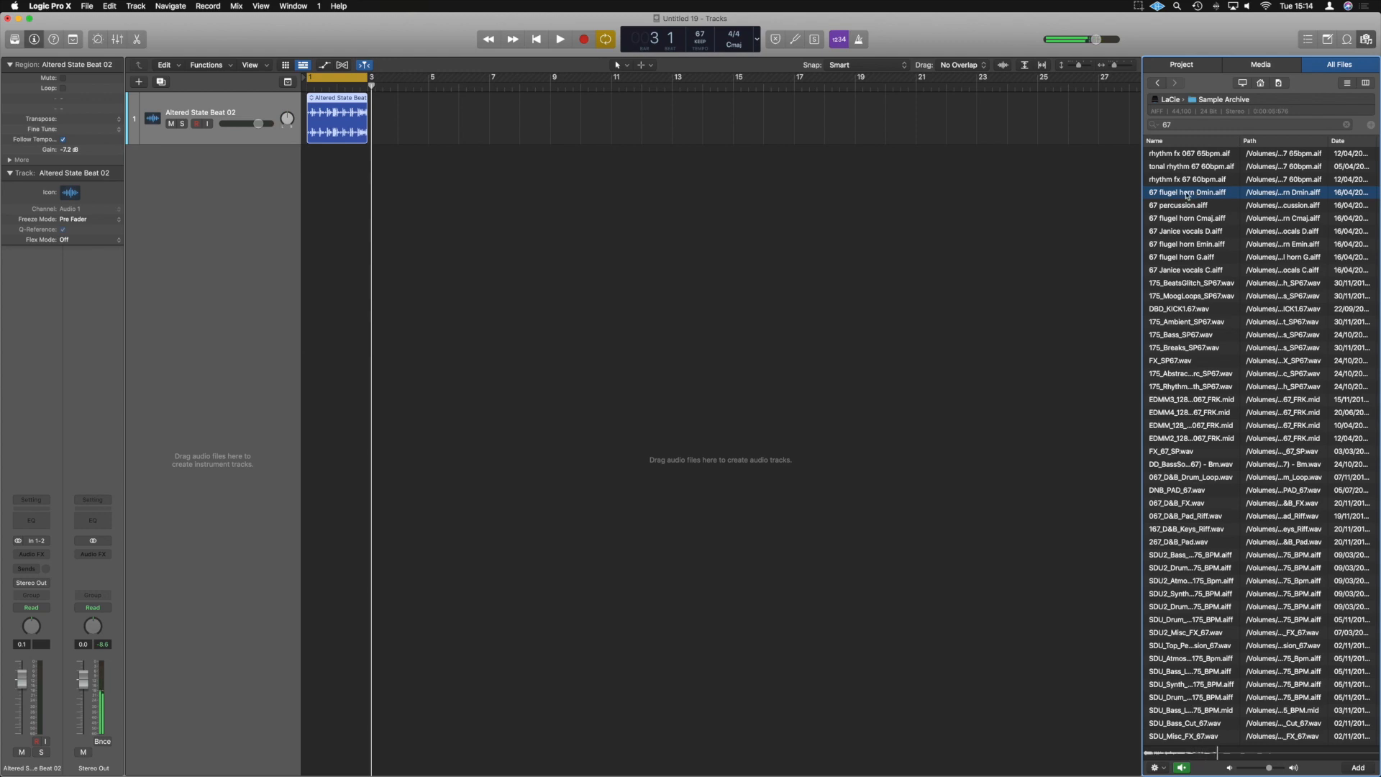
pyautogui.moveTo(1187, 191); pyautogui.dragTo(315, 163)
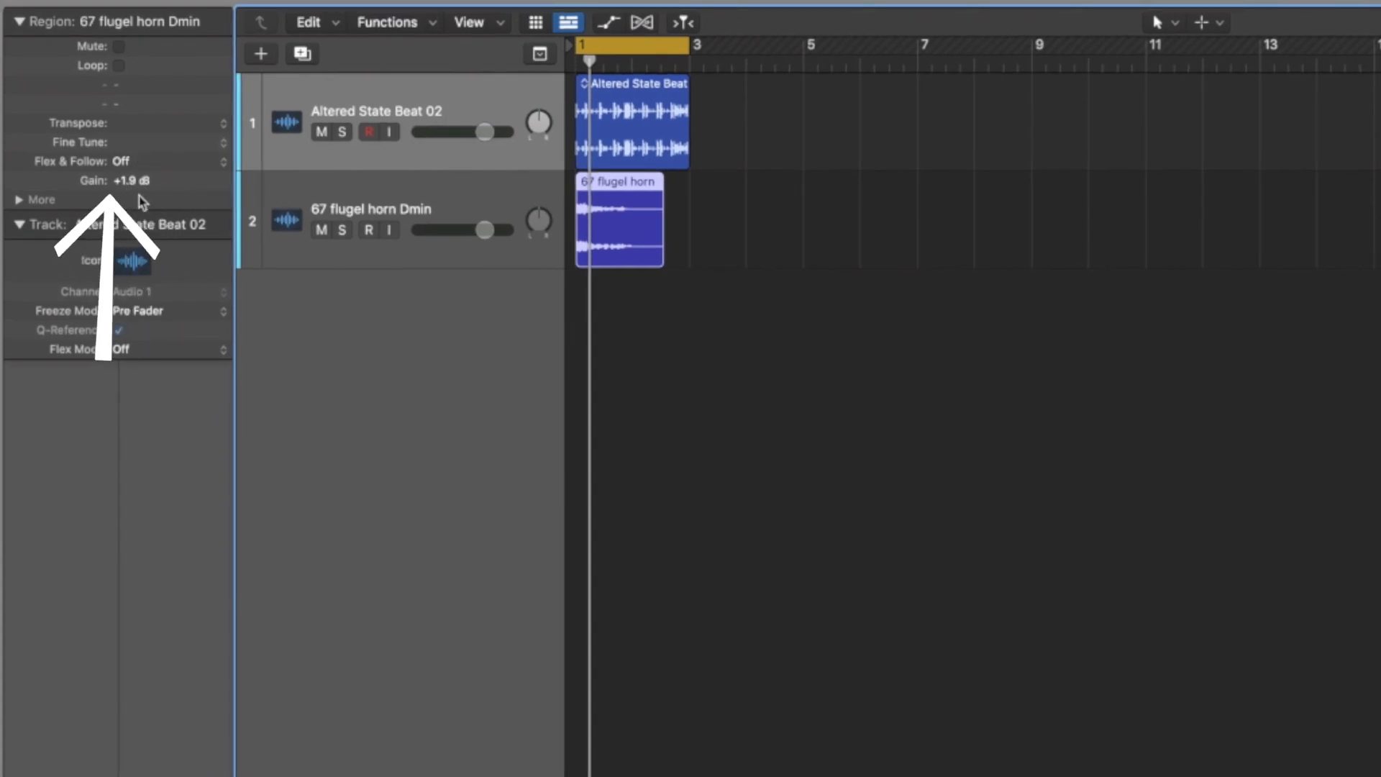
pyautogui.moveTo(190, 203)
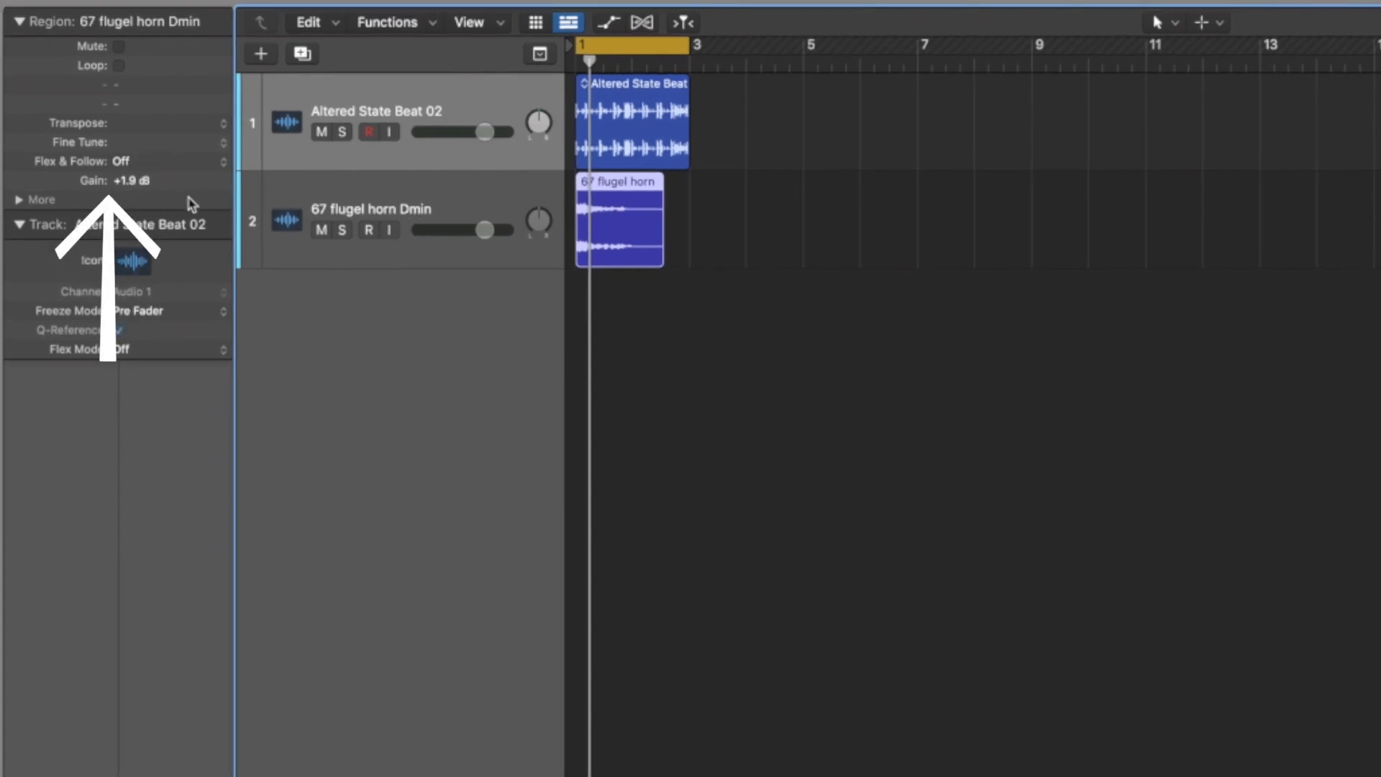
pyautogui.moveTo(498, 206)
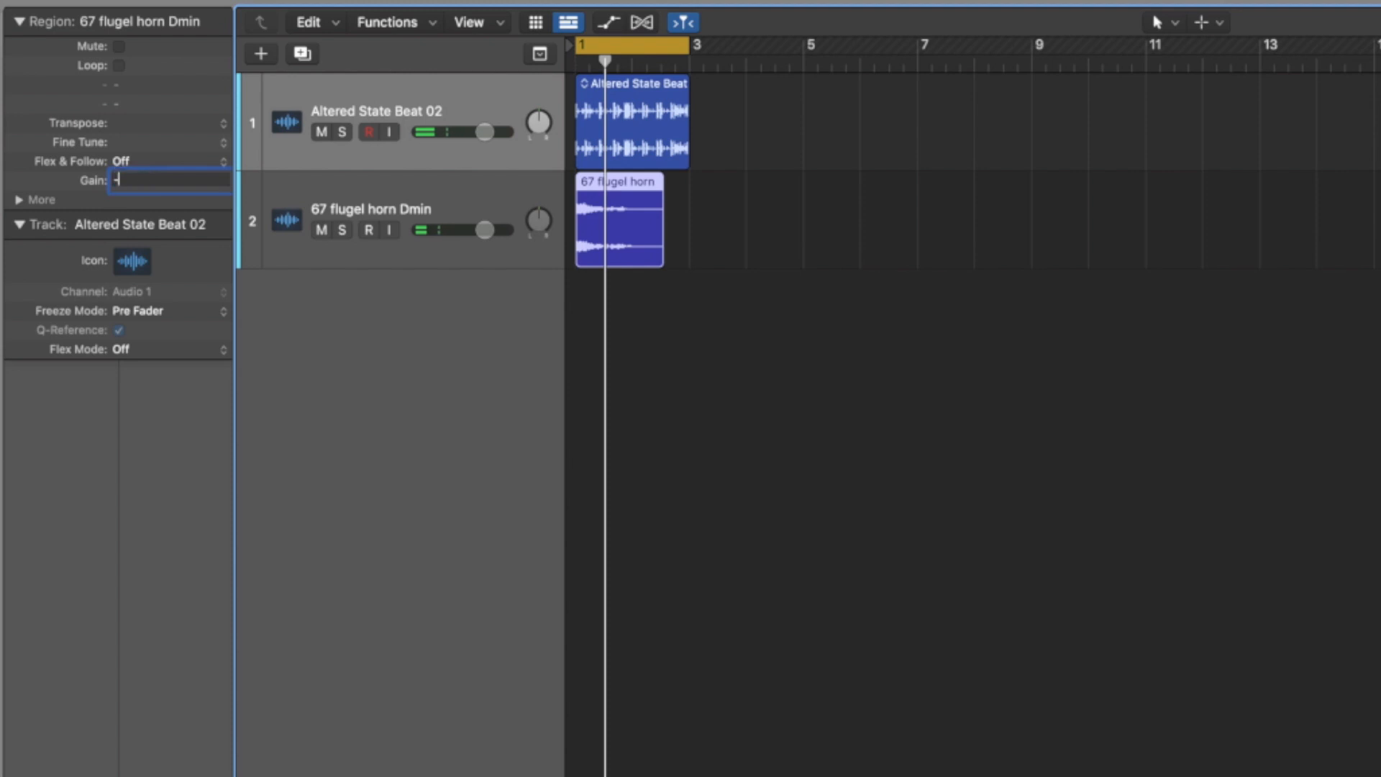
# Enter -6.0 dB as the flugel horn region's gain
pyautogui.write('-6.0 dB')
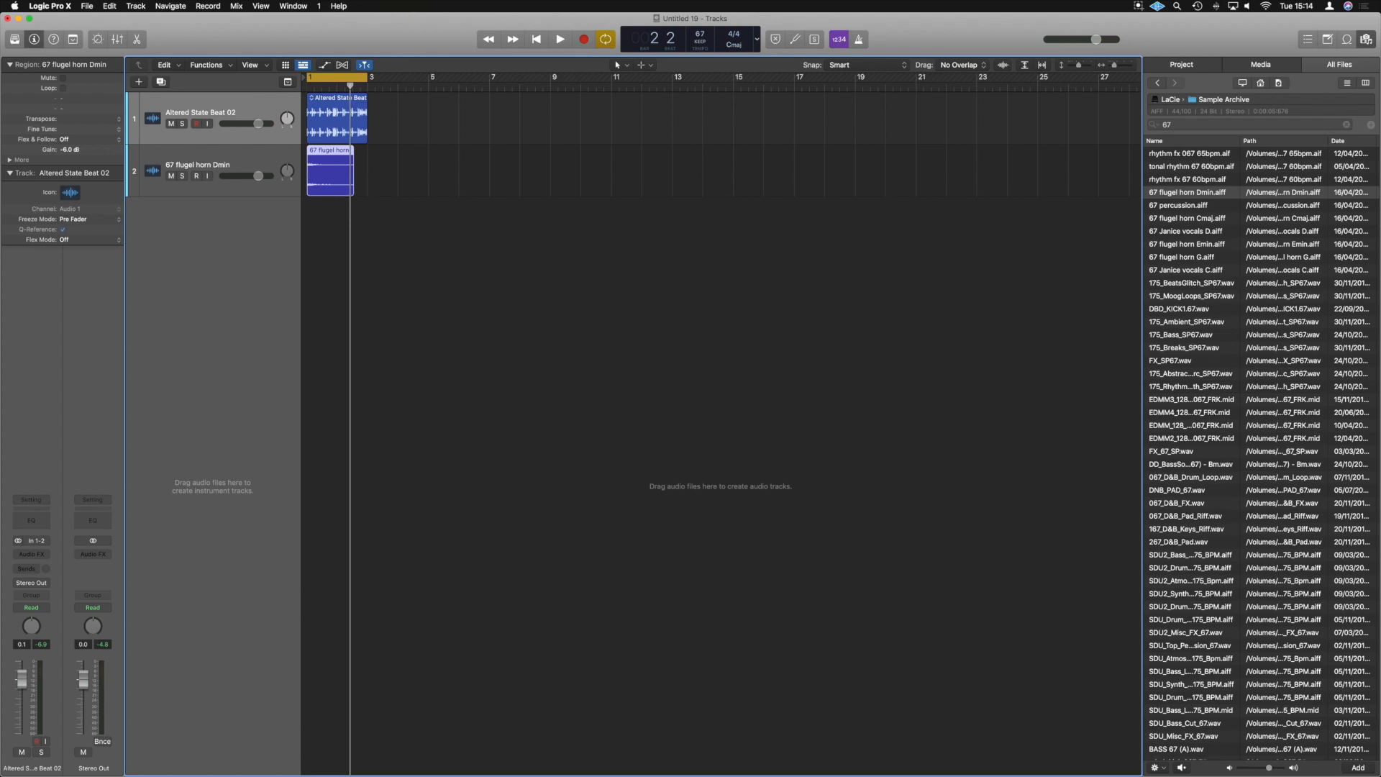
# Insert a stereo Gain utility in the drum channel's Audio FX slot via the Mixer
pyautogui.press('x')
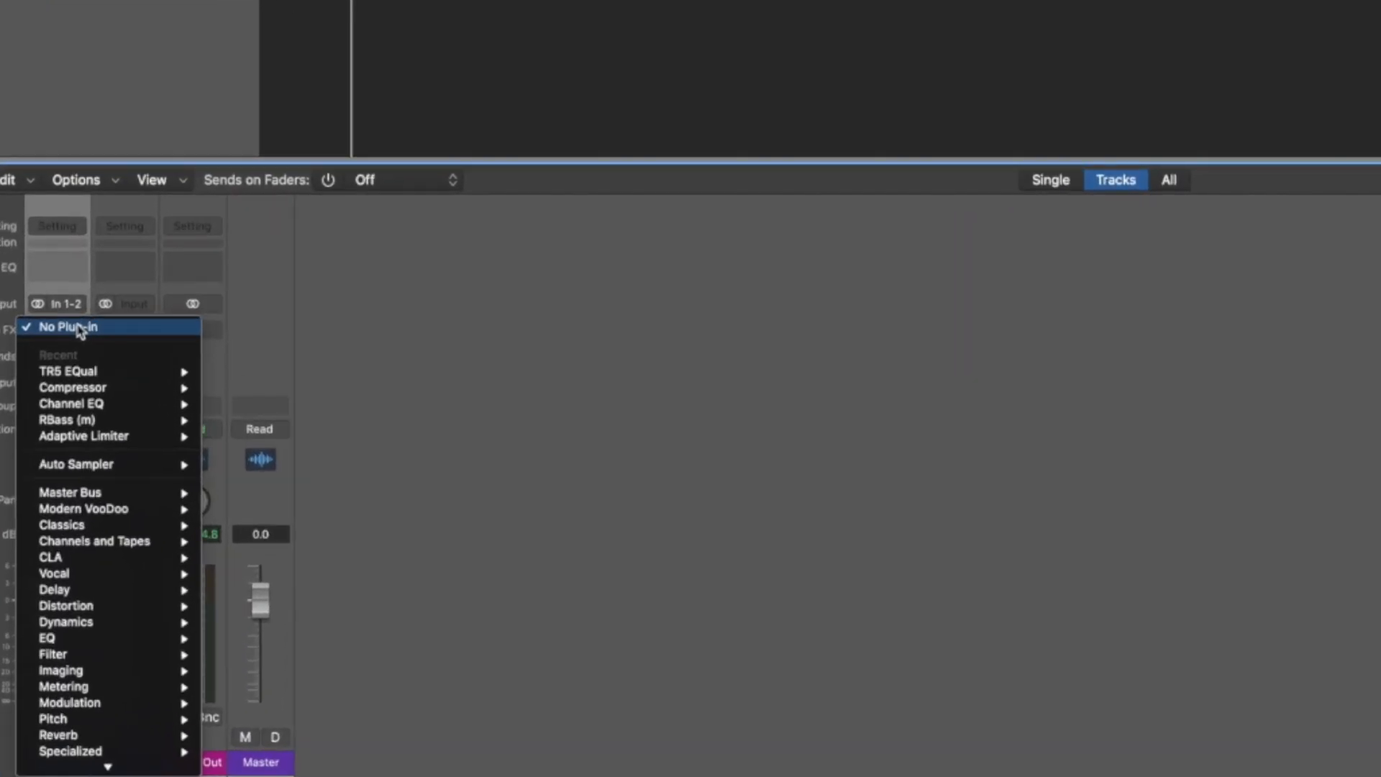
pyautogui.moveTo(72, 671)
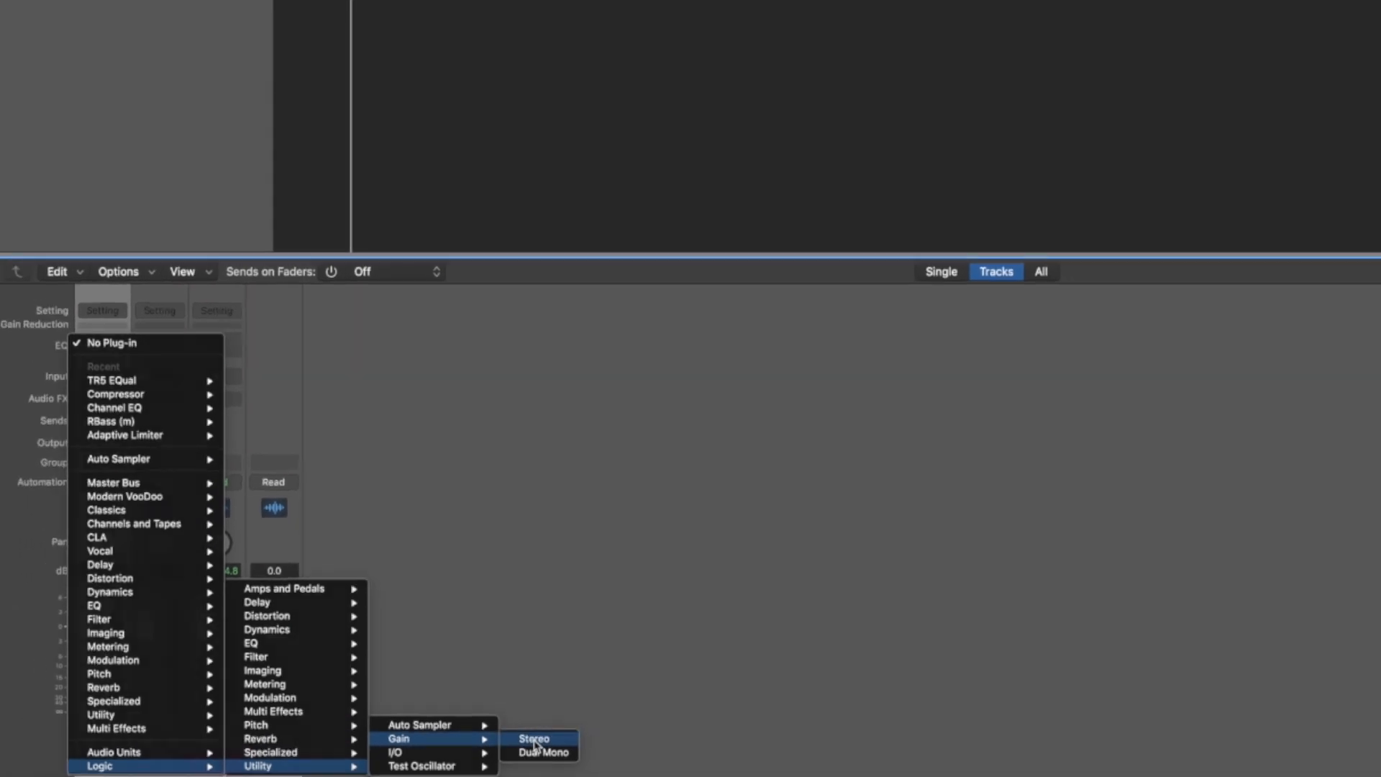
pyautogui.click(534, 738)
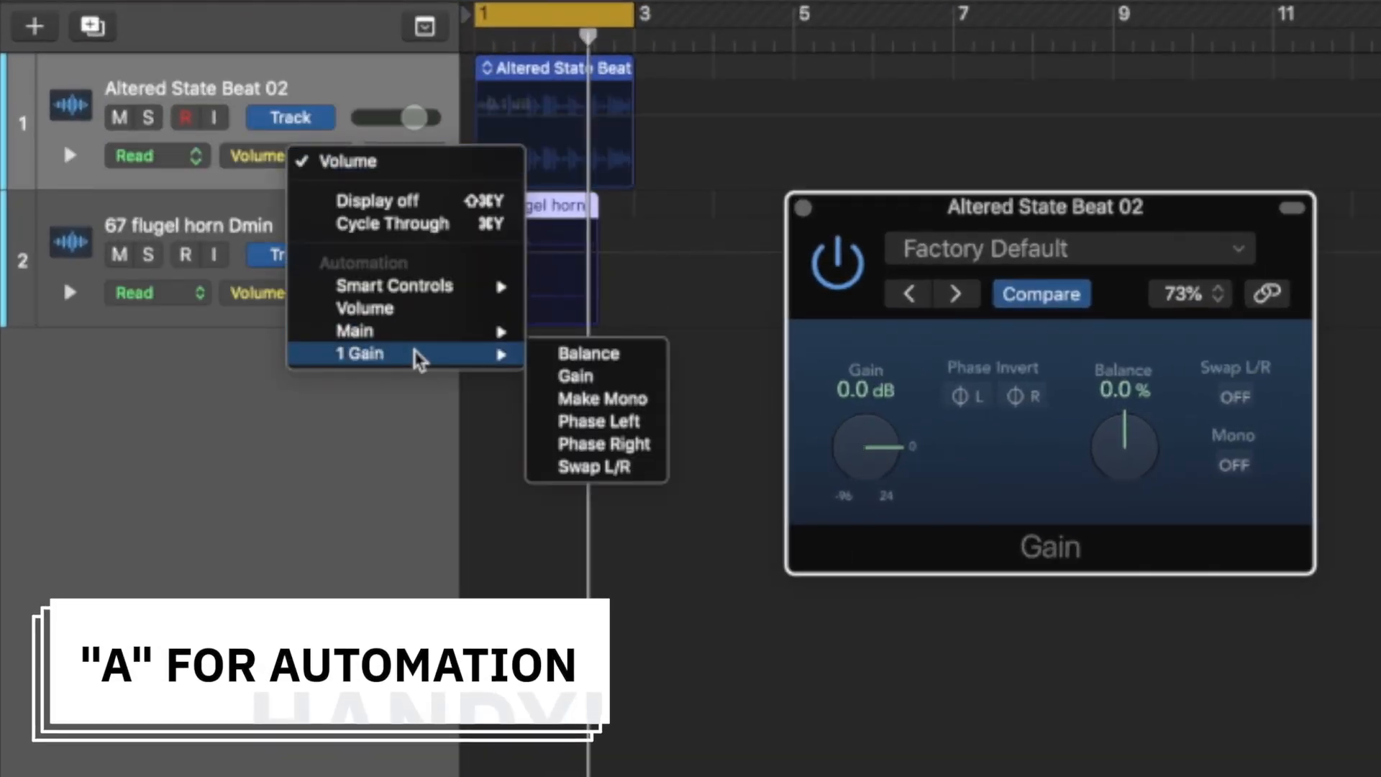
# Draw Gain plugin automation points on the drum lane, pulling one down to about -43.7 dB
pyautogui.click(574, 375)
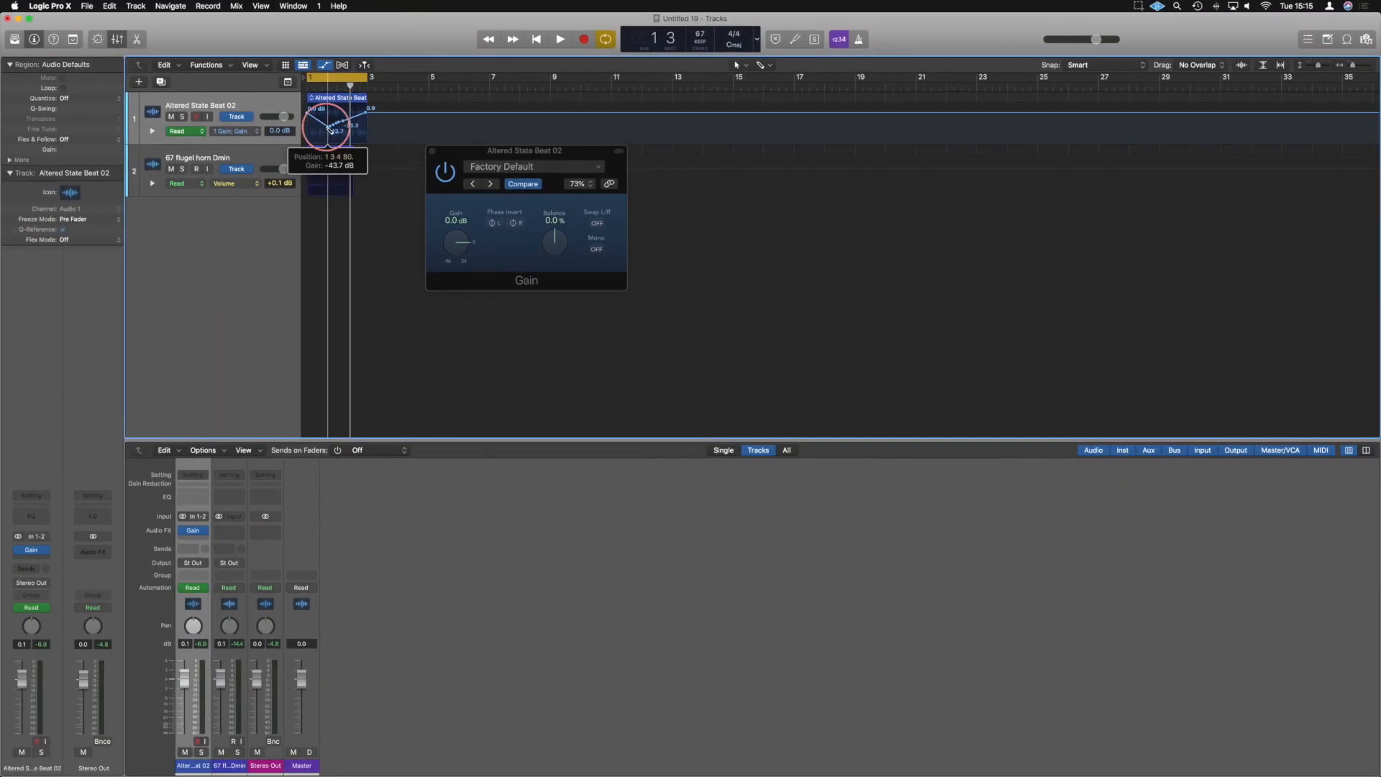
pyautogui.click(560, 39)
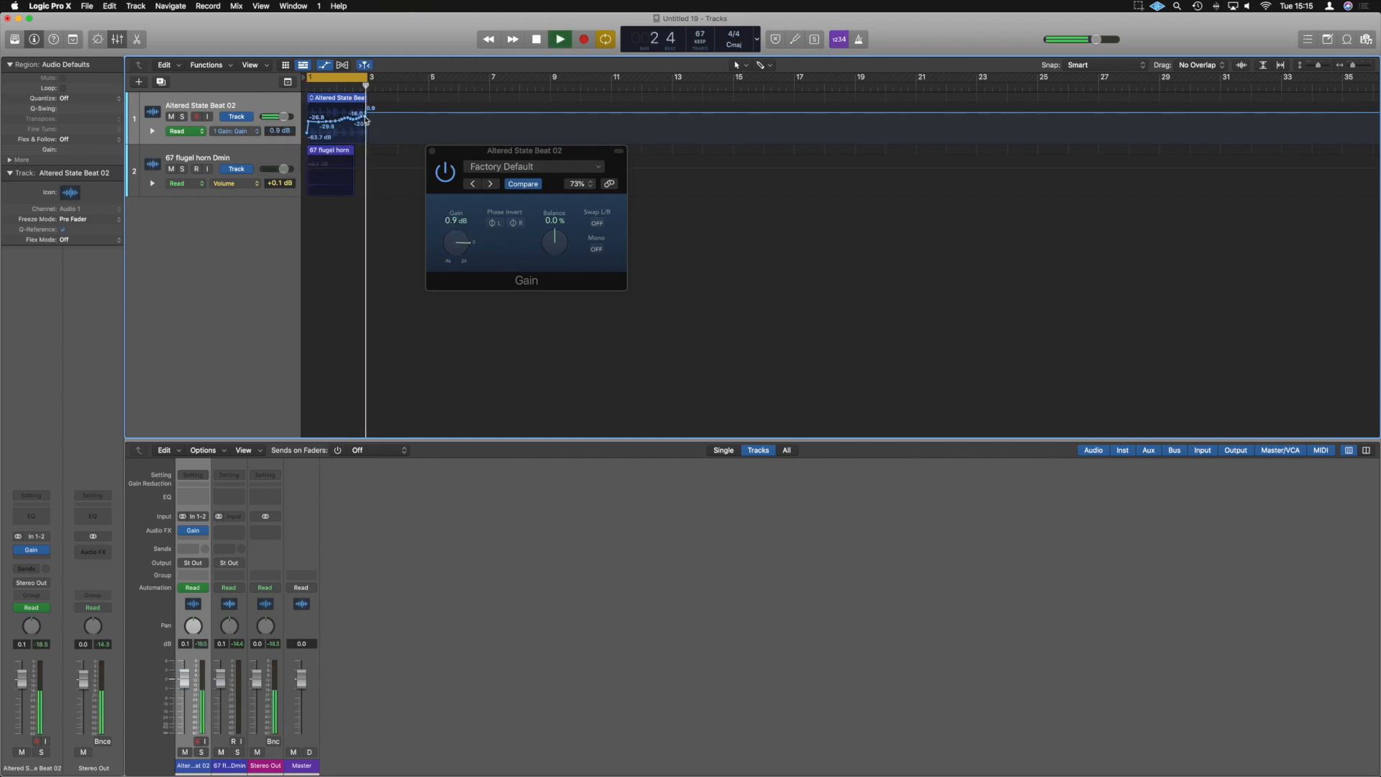
pyautogui.moveTo(464, 242); pyautogui.dragTo(449, 256)
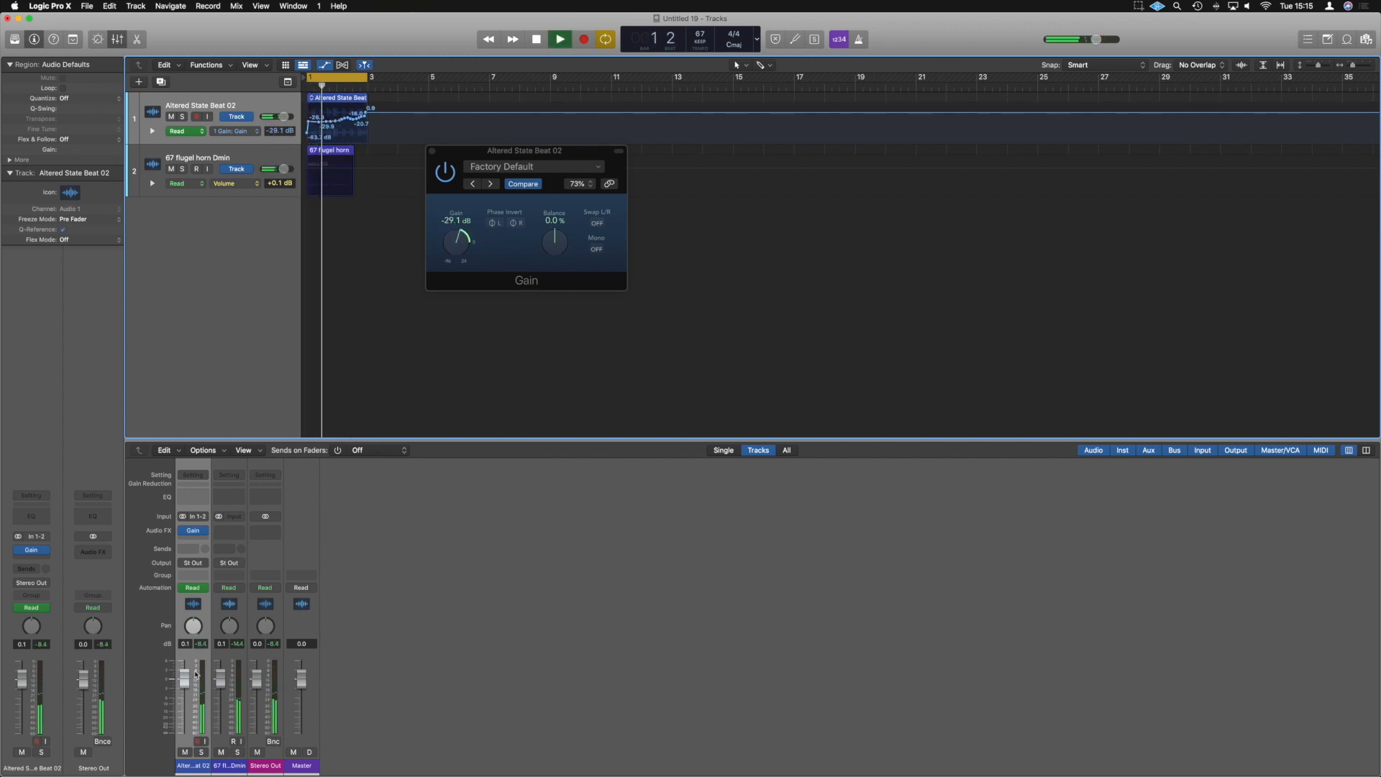
pyautogui.click(560, 39)
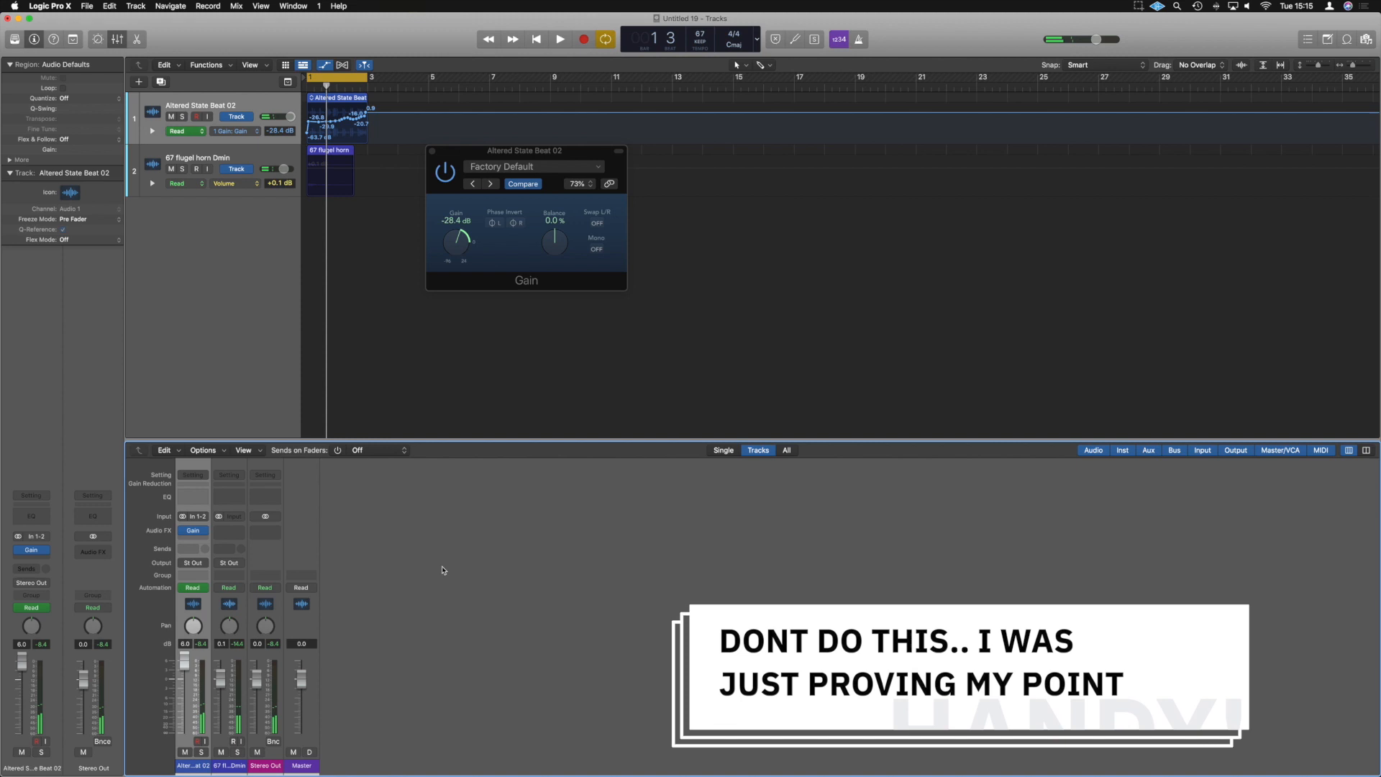
pyautogui.click(560, 39)
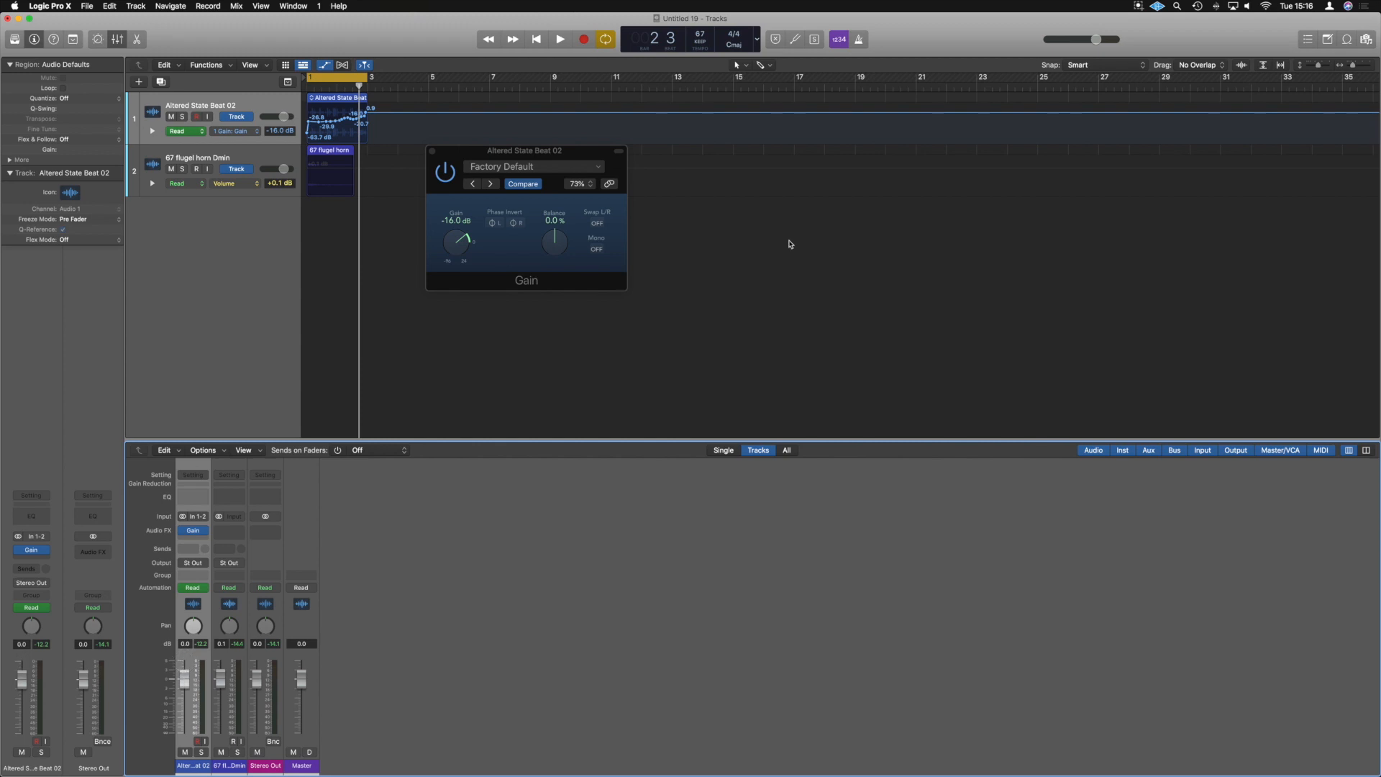
pyautogui.moveTo(813, 238)
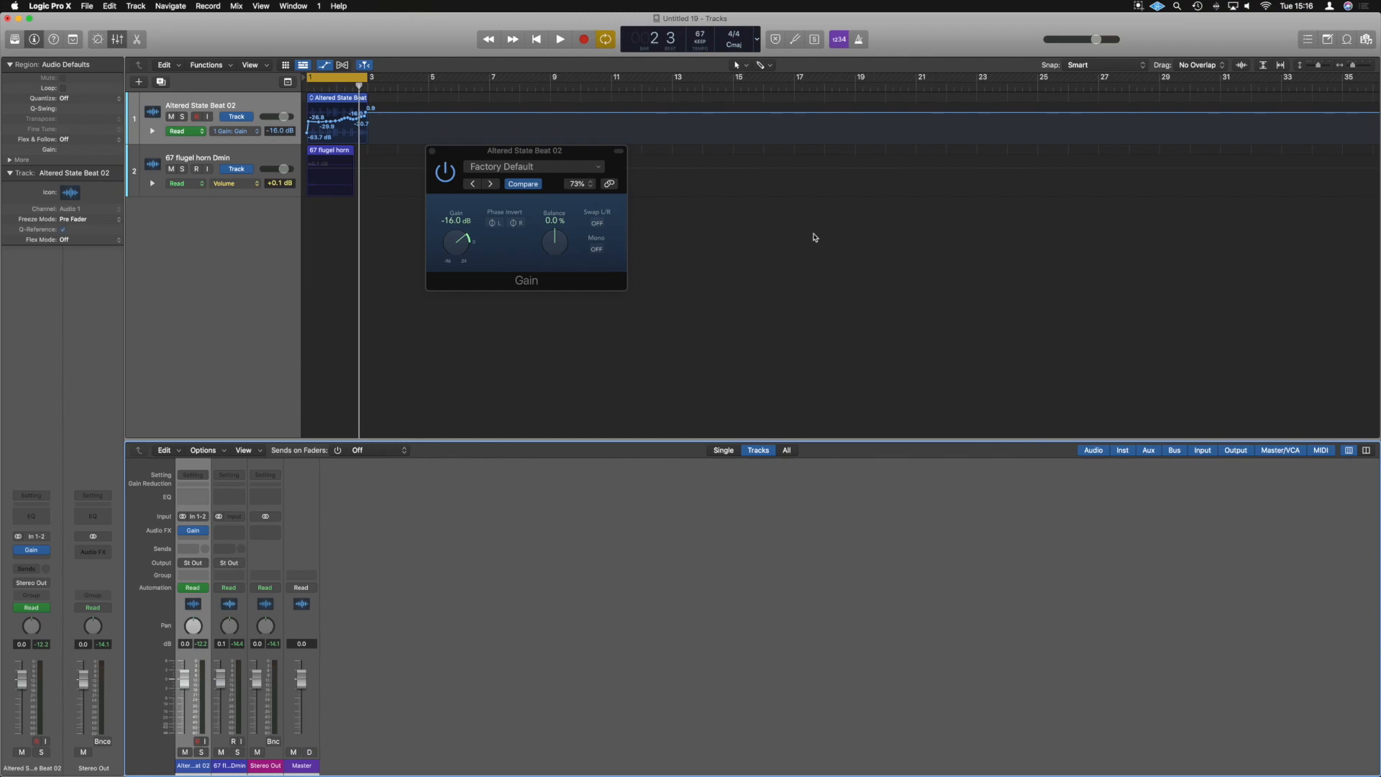